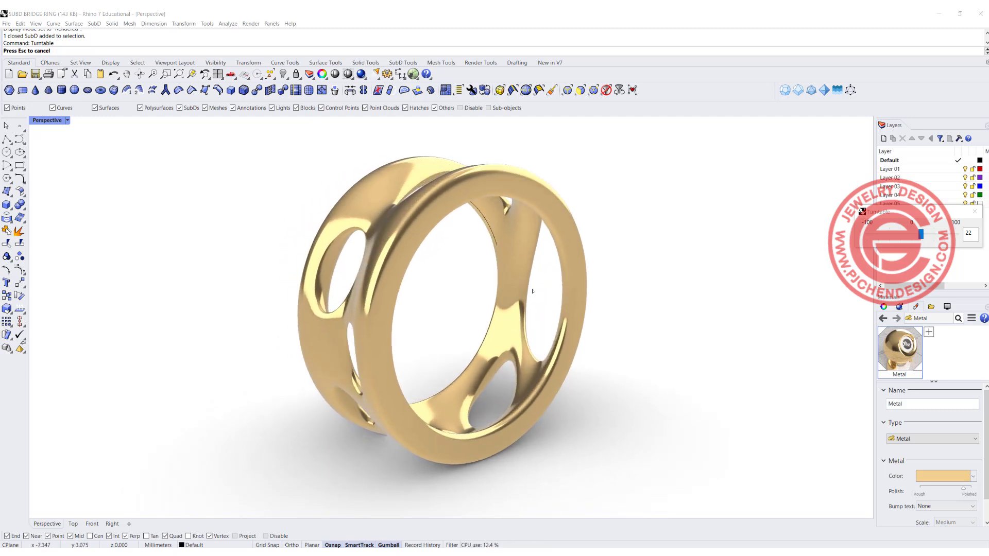
Step: Draw a circle of diameter 16 centred on the origin in the Front view
left_click_drag(533, 290, 618, 314)
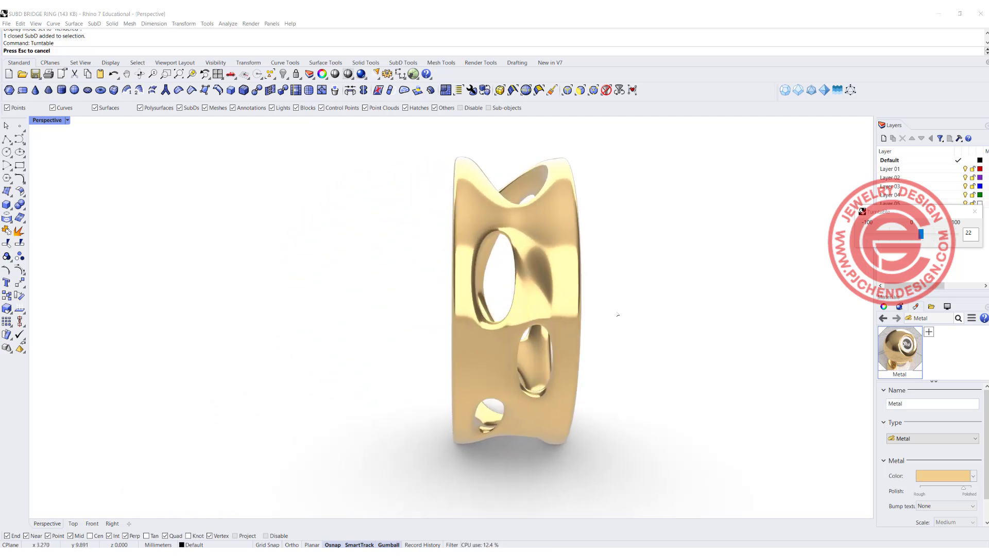
left_click_drag(505, 303, 606, 309)
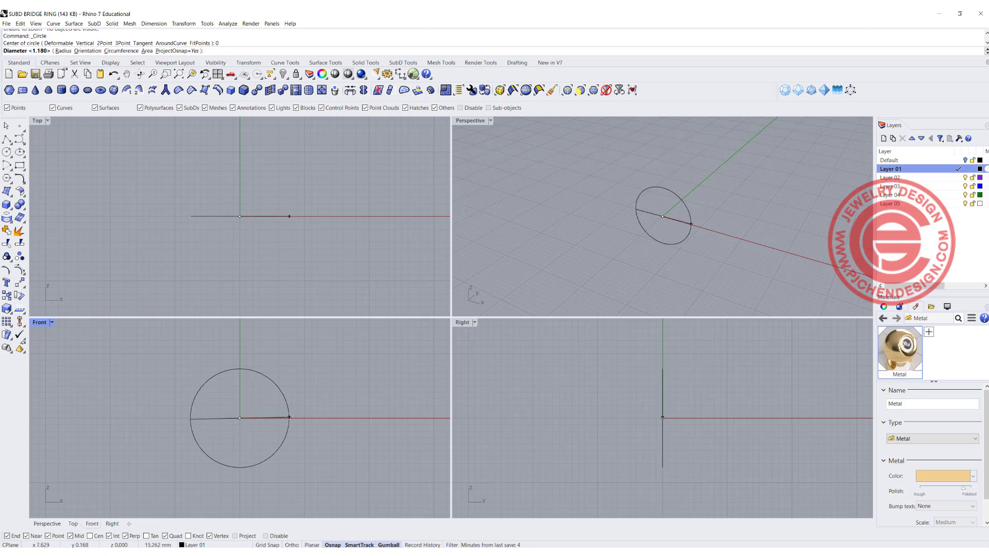
type("16")
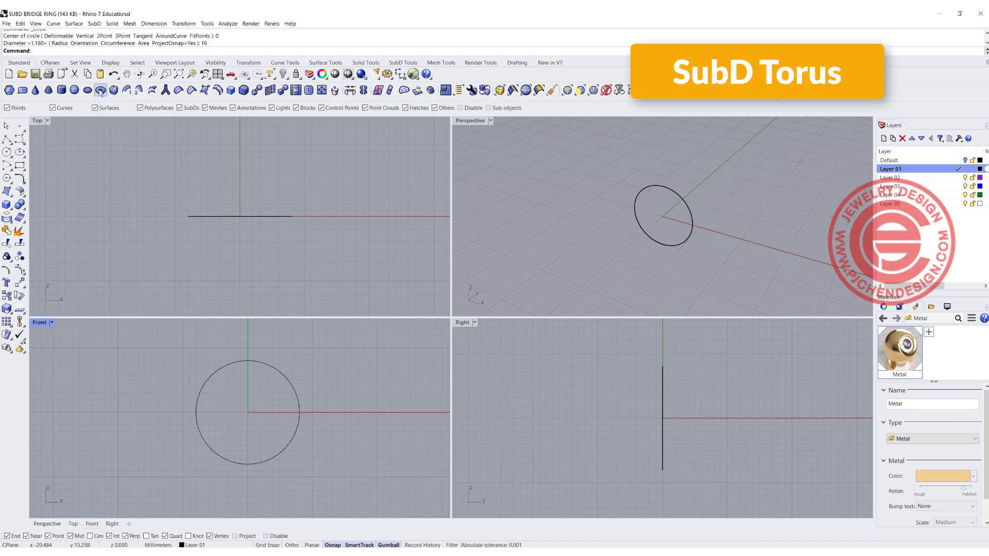
Step: Start a SubD torus and set 6 vertical faces and 16 faces around
left_click(100, 90)
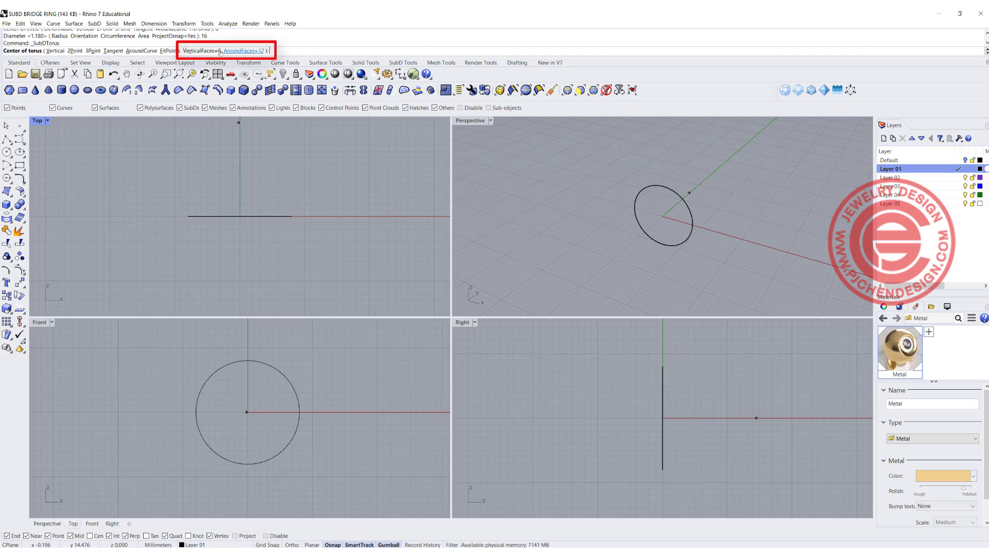
left_click(243, 51)
type("16")
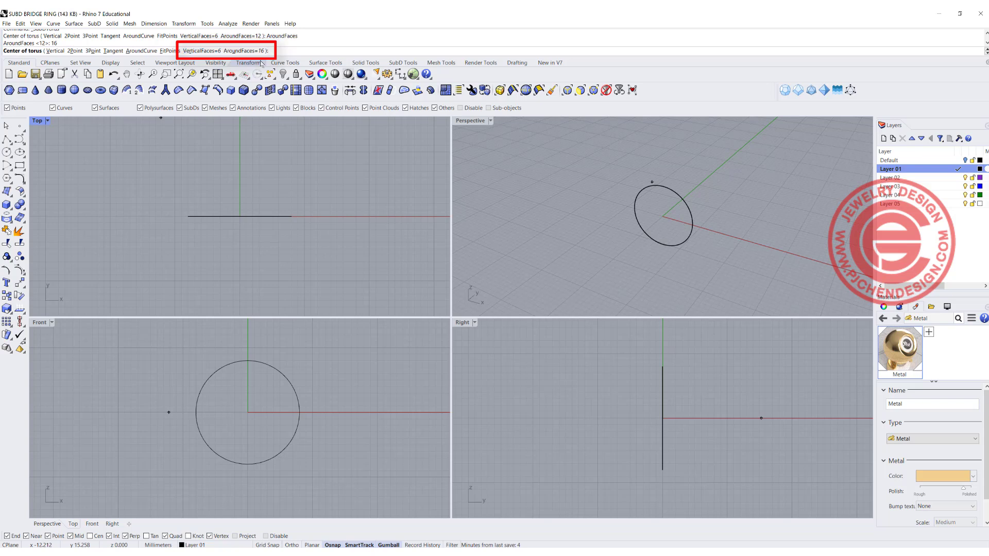
mouse_move(245, 51)
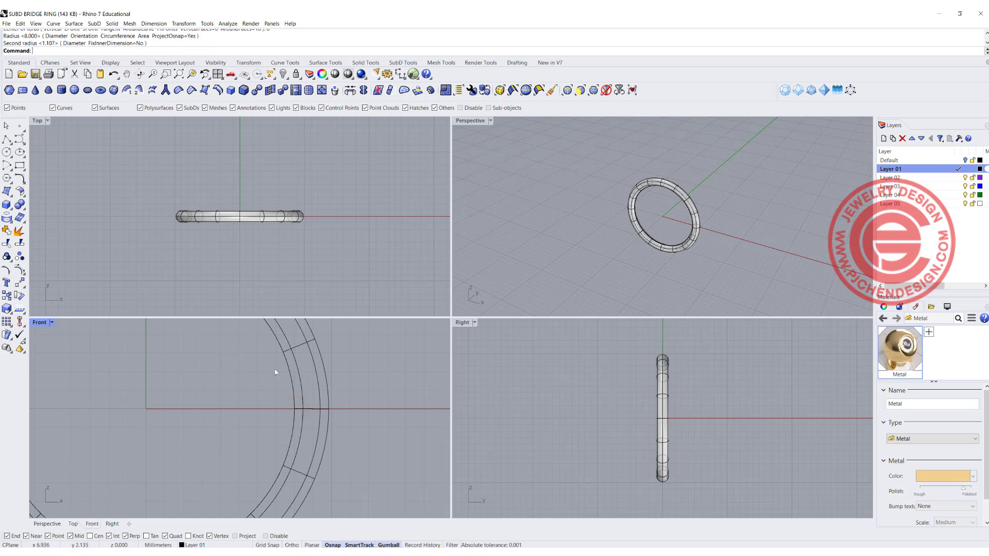
Step: Select the SubD torus and Alt-drag a copy about 5 mm upward
left_click(275, 372)
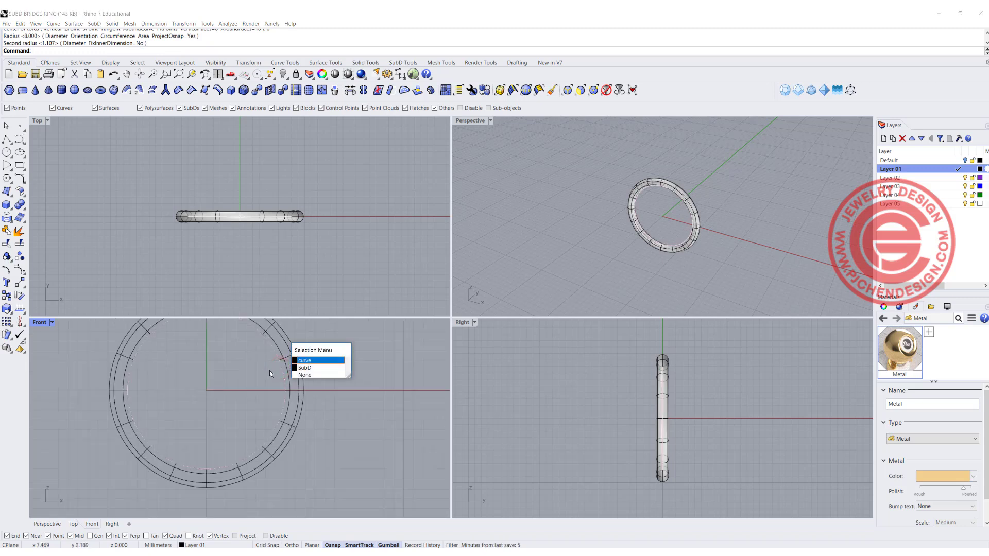
left_click(304, 375)
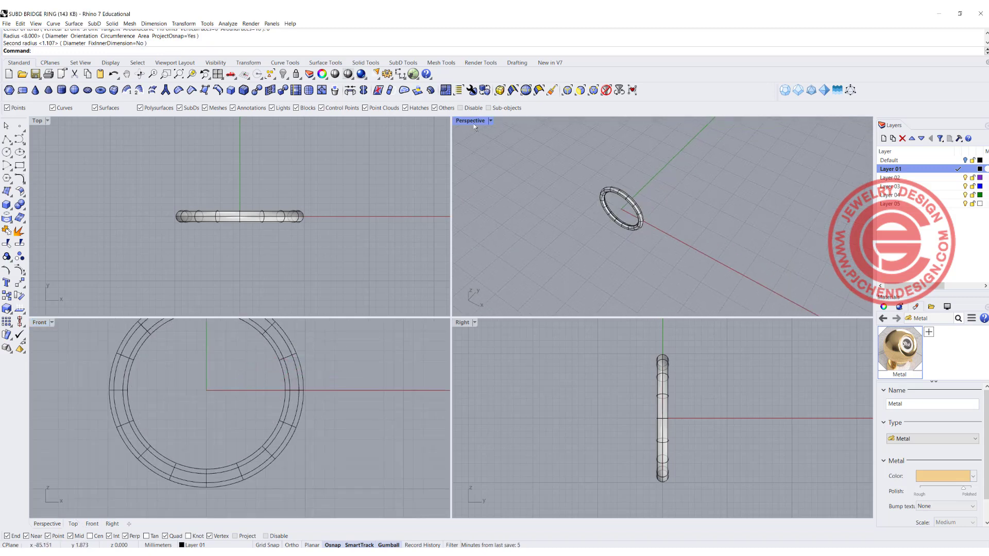
double_click(469, 120)
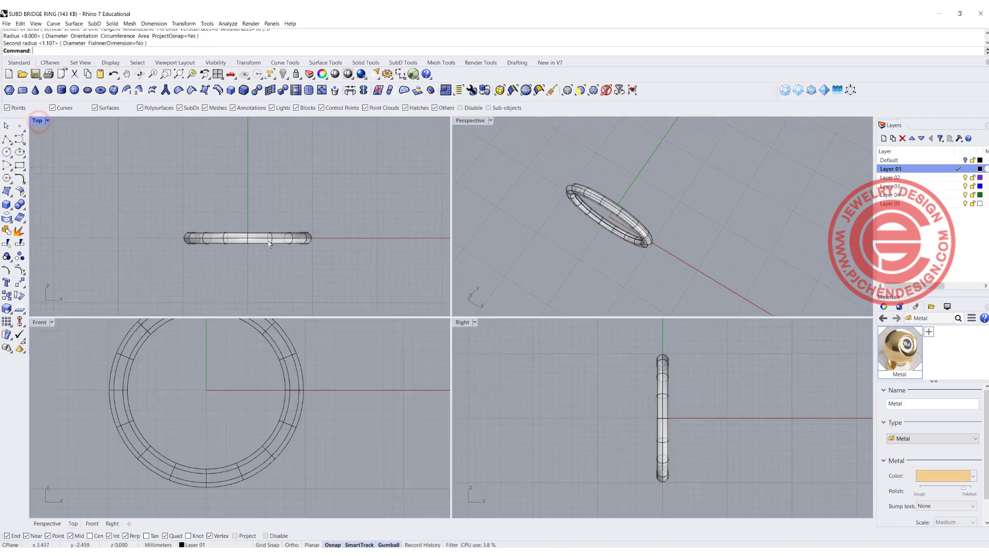
left_click(269, 239)
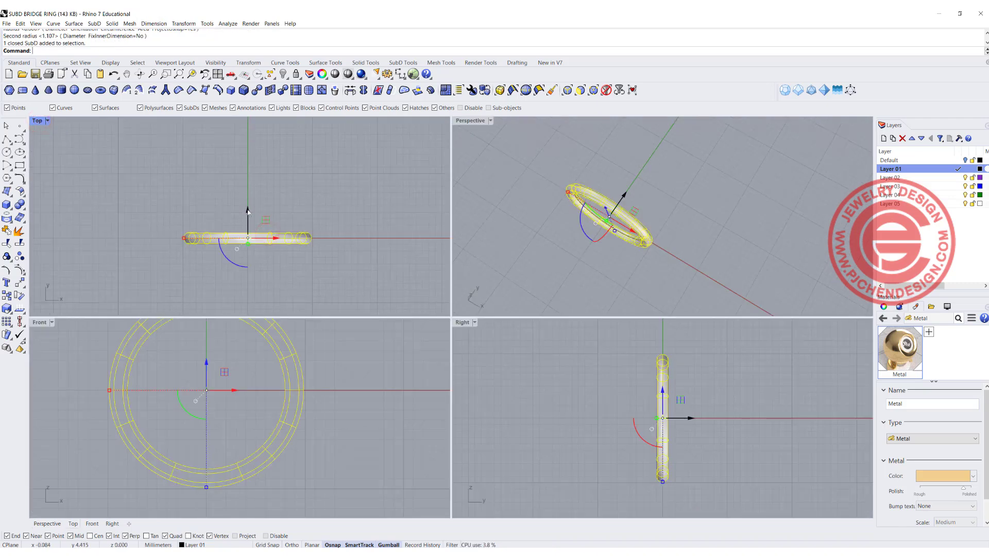
left_click_drag(248, 238, 249, 204)
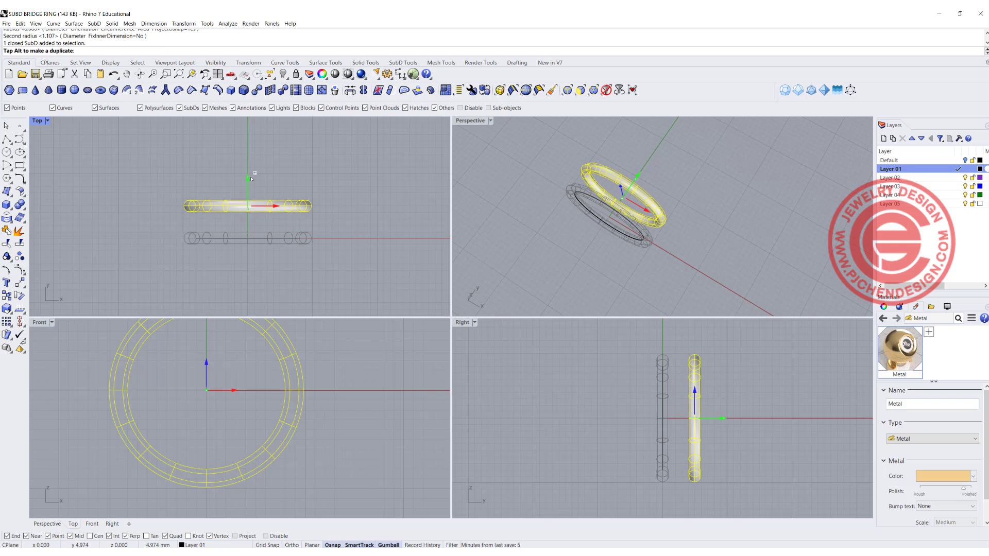
left_click(353, 247)
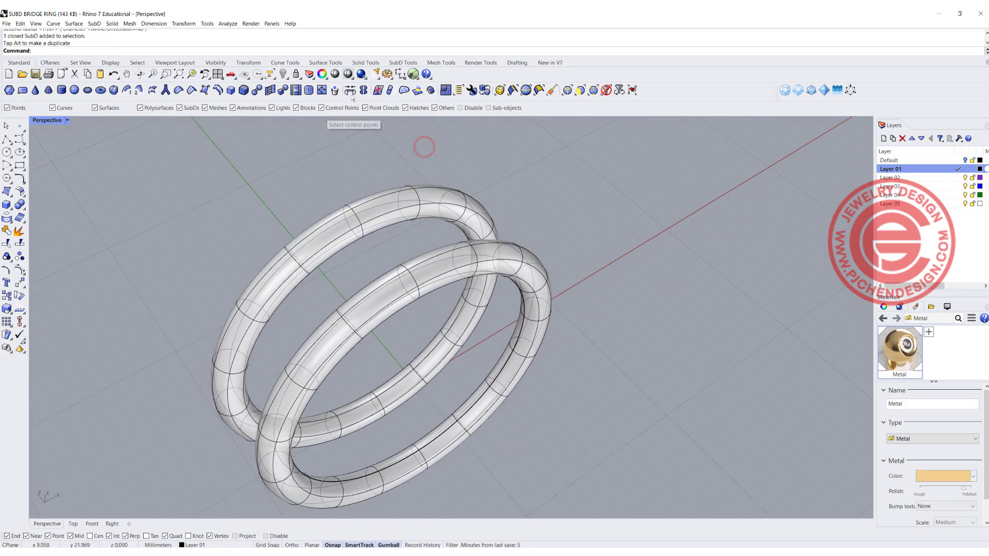
Step: Bridge facing faces of the two tori with 2 segments and Join enabled
left_click(350, 90)
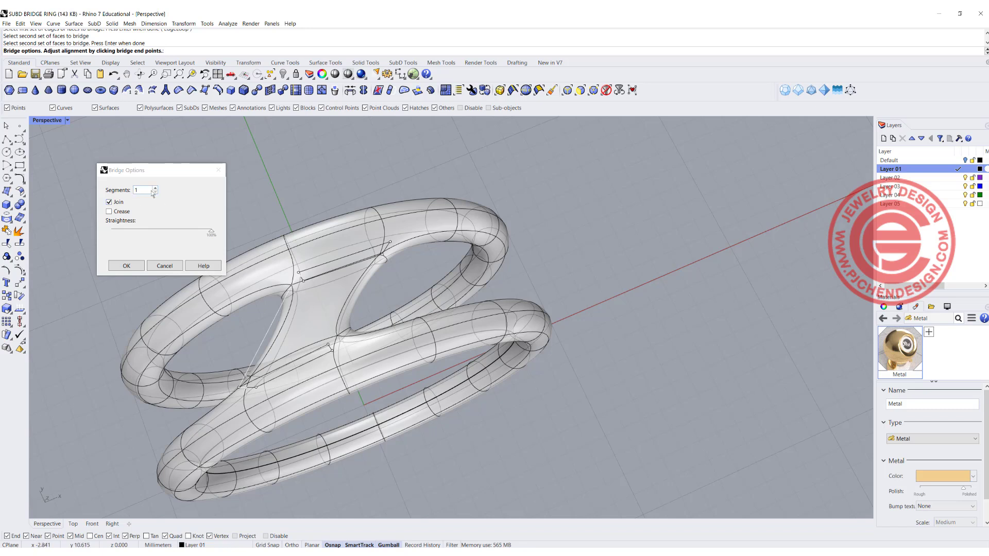
left_click(154, 188)
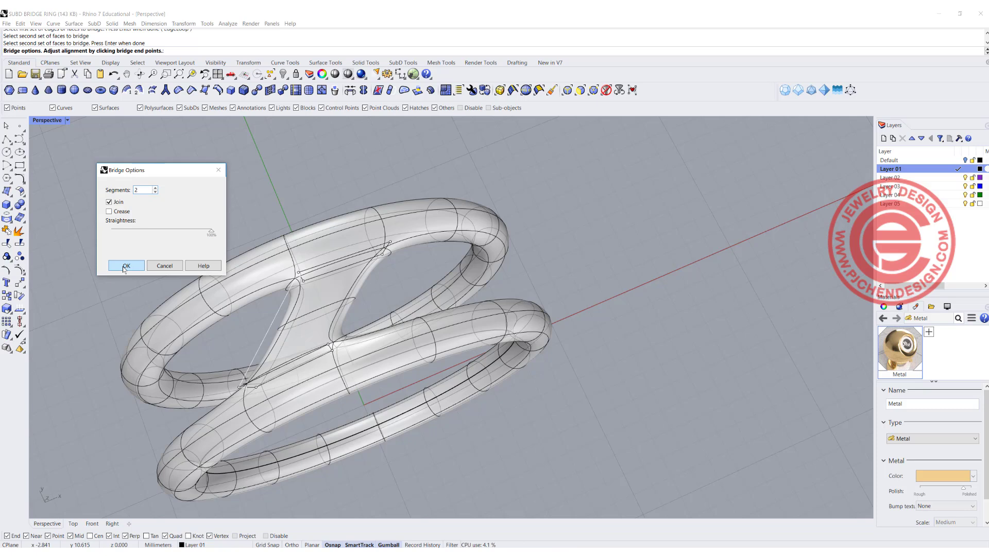
left_click(126, 266)
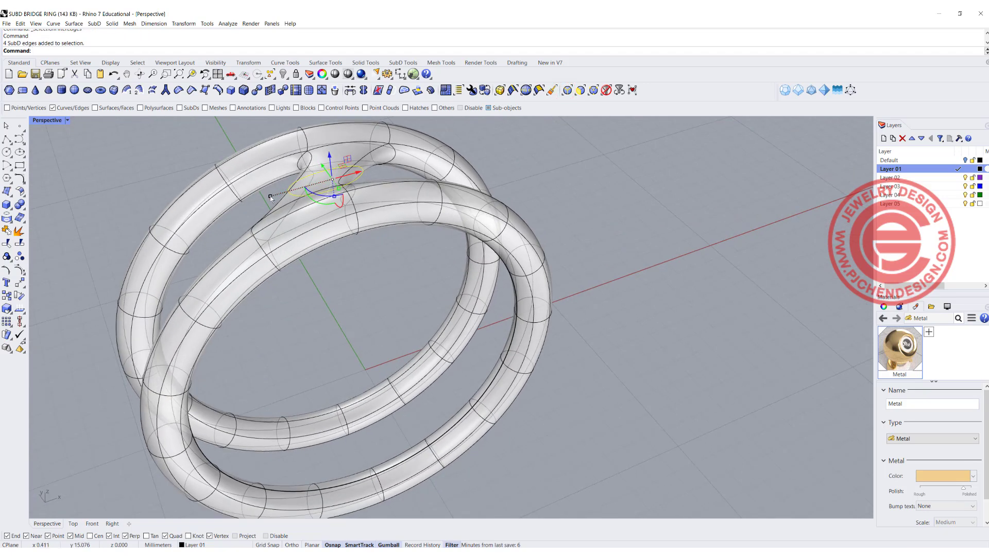
Step: Orbit and pan around the two rings to inspect the bridge
left_click_drag(331, 180, 318, 185)
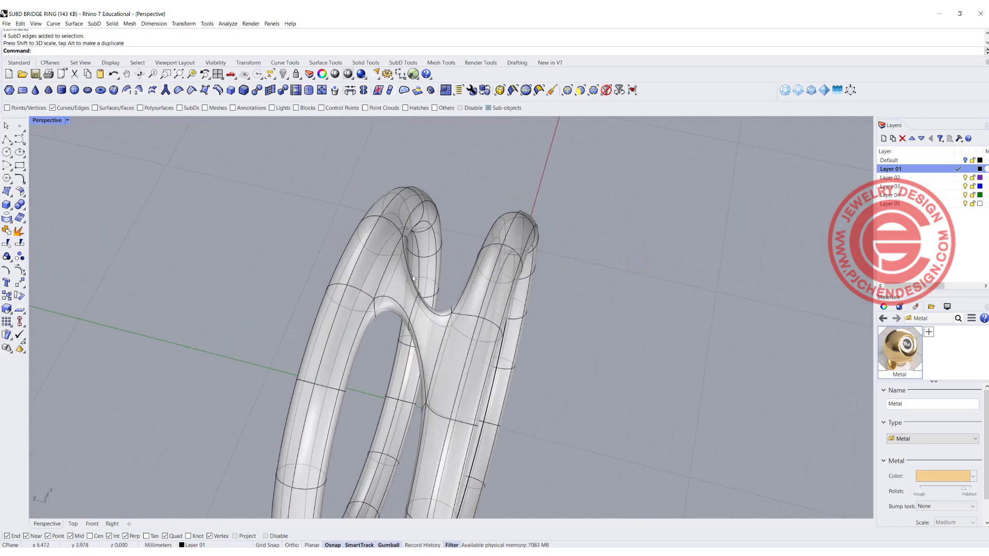
mouse_move(445, 315)
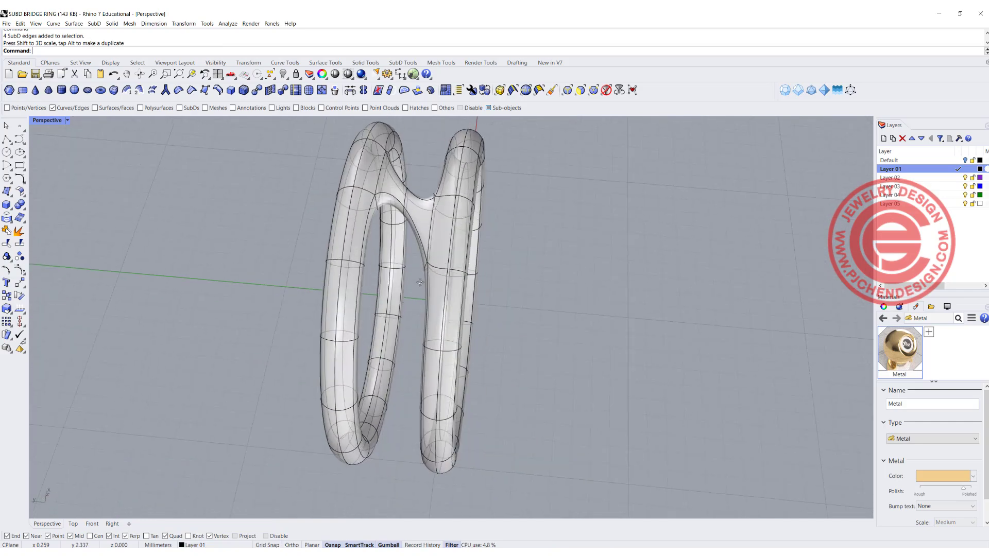
left_click_drag(419, 283, 452, 255)
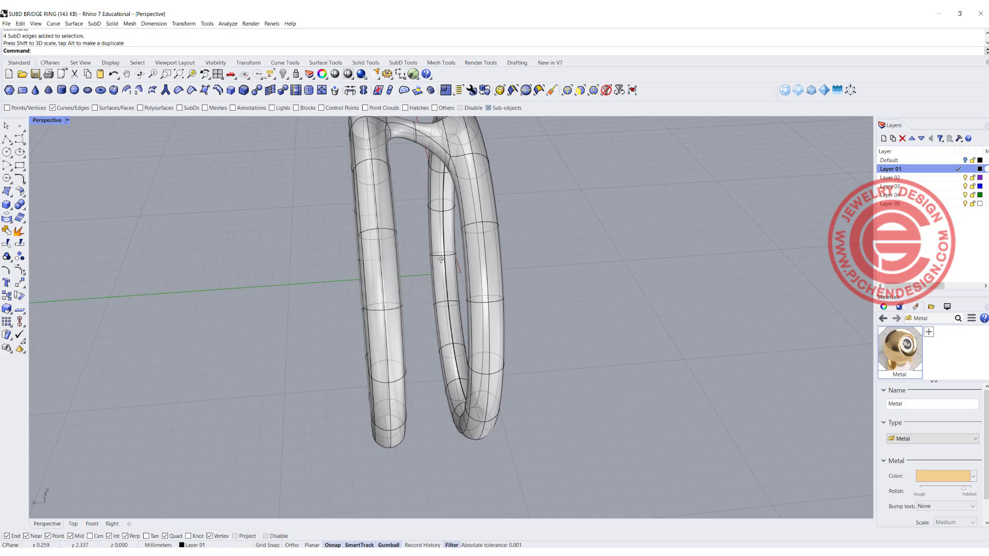
left_click_drag(442, 253, 394, 243)
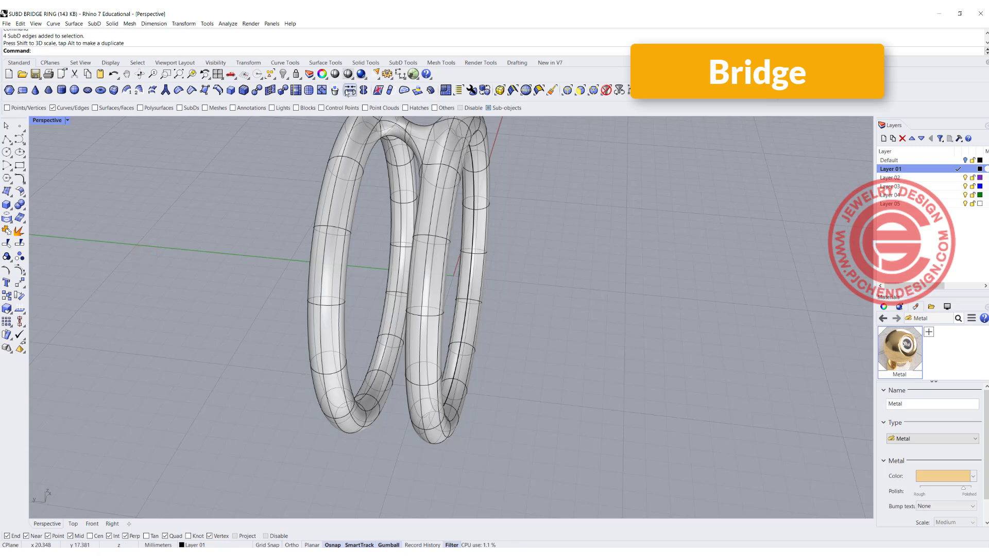
mouse_move(348, 90)
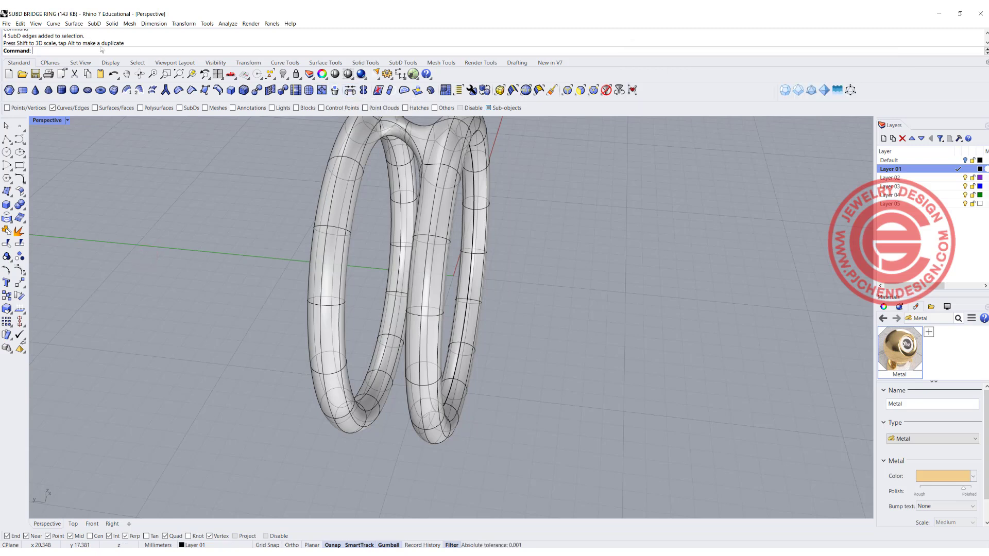
Step: Bridge a second pair of facing faces with 2 segments and Join on
type("Bend")
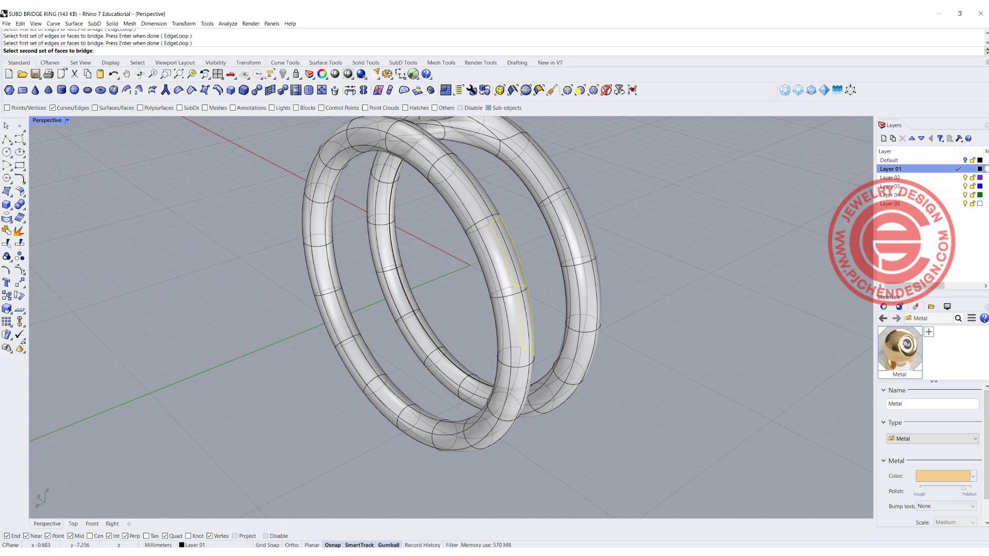
left_click(566, 235)
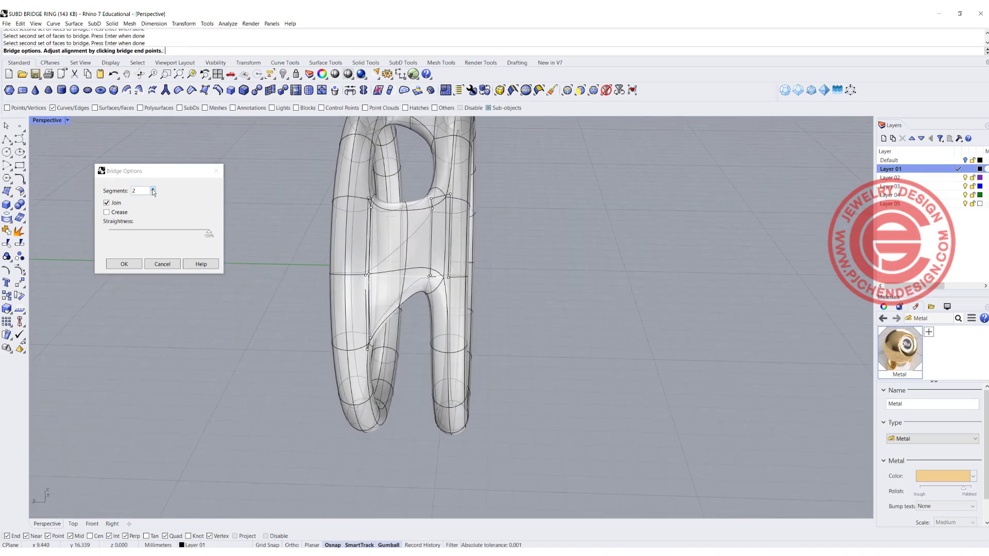
left_click(152, 188)
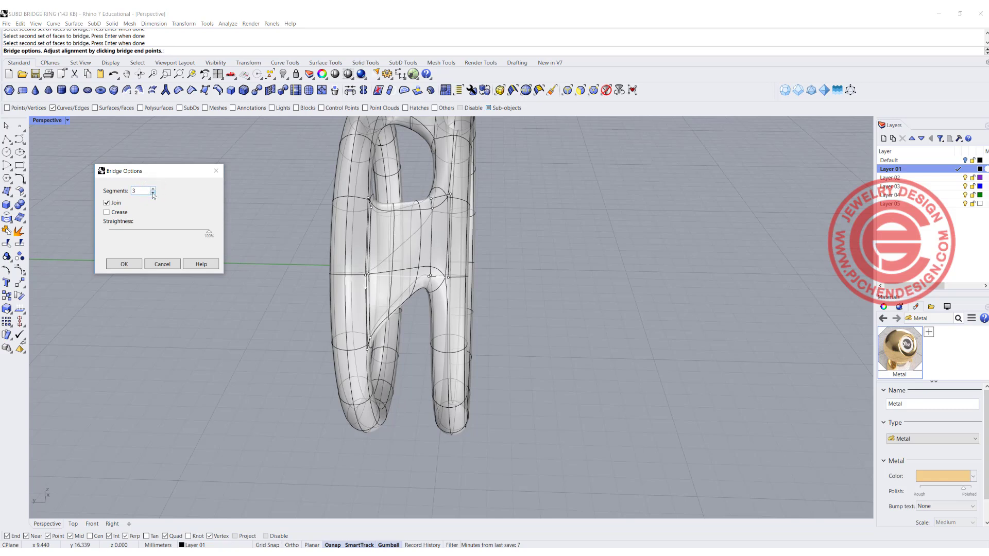
left_click(153, 193)
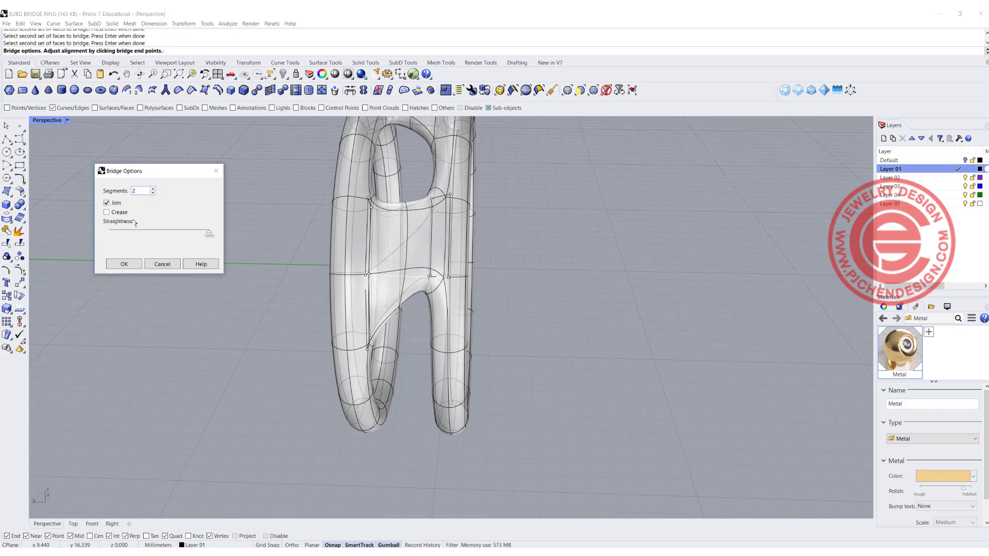
left_click(124, 264)
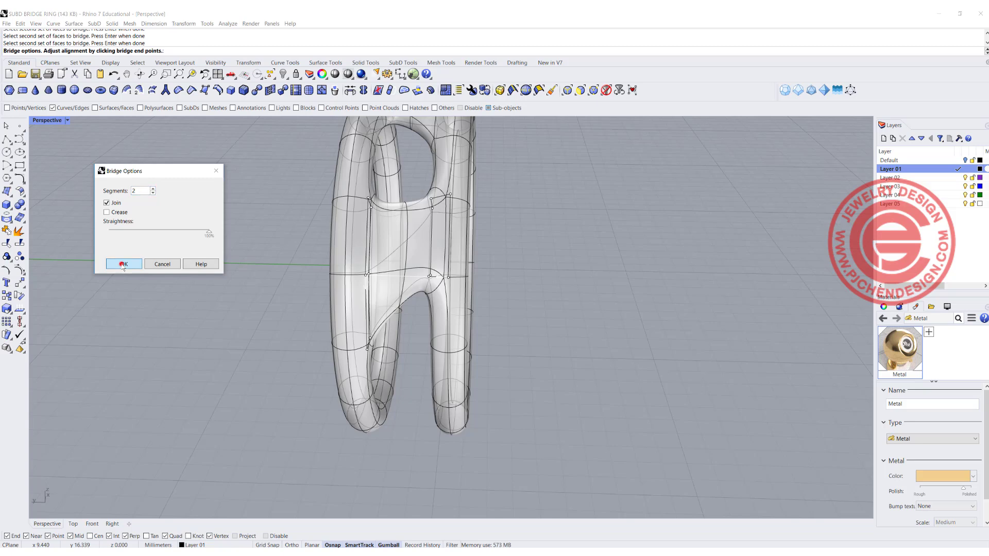
left_click(124, 264)
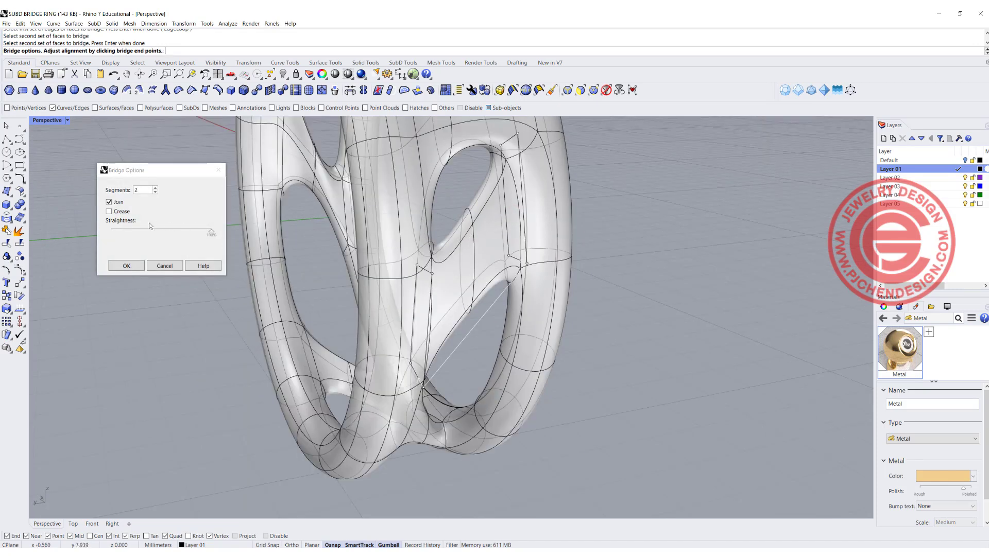
Step: Confirm another bridge between the tori and select edges on the band
left_click(126, 266)
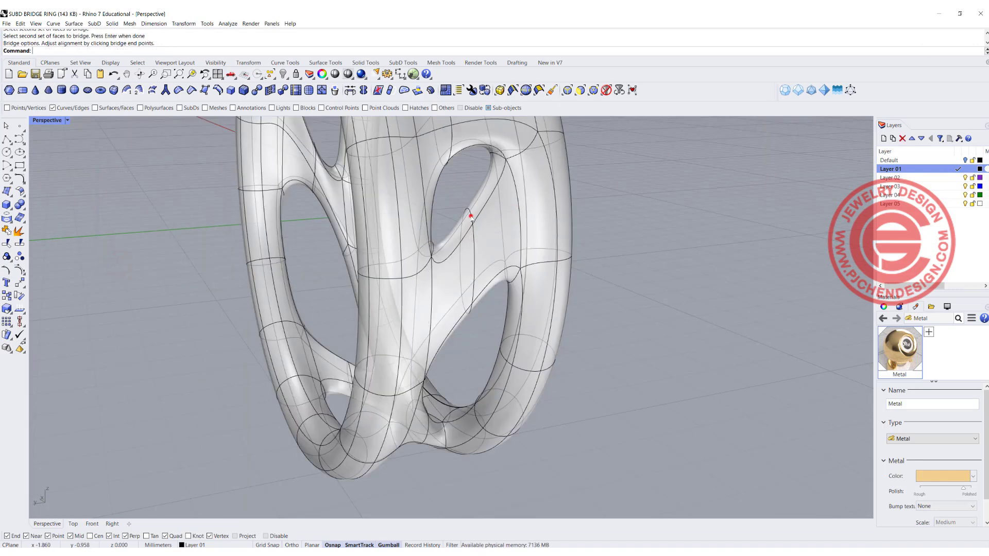
left_click(470, 215)
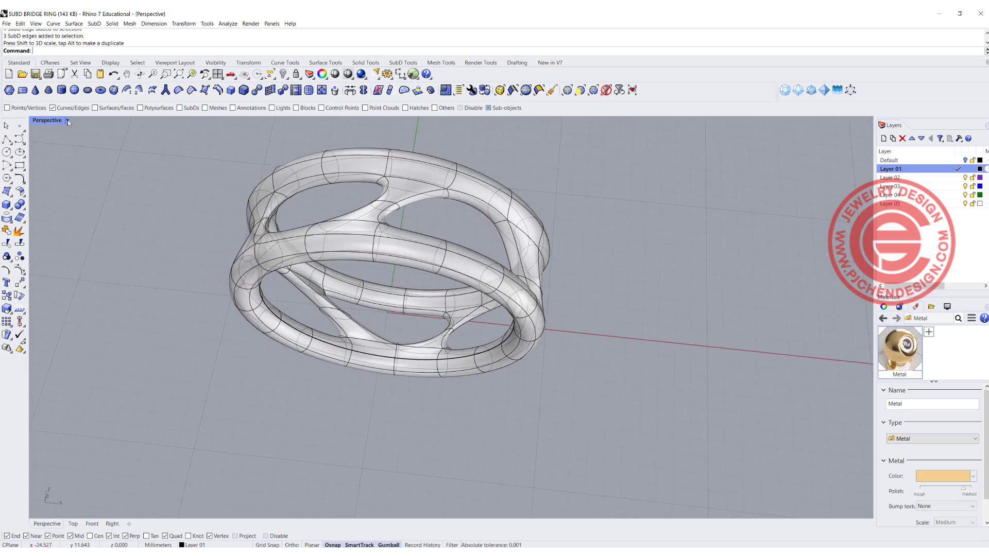
Step: Ghost the Perspective view, select the top rim edge loop, and pick an edge to crease
left_click(68, 120)
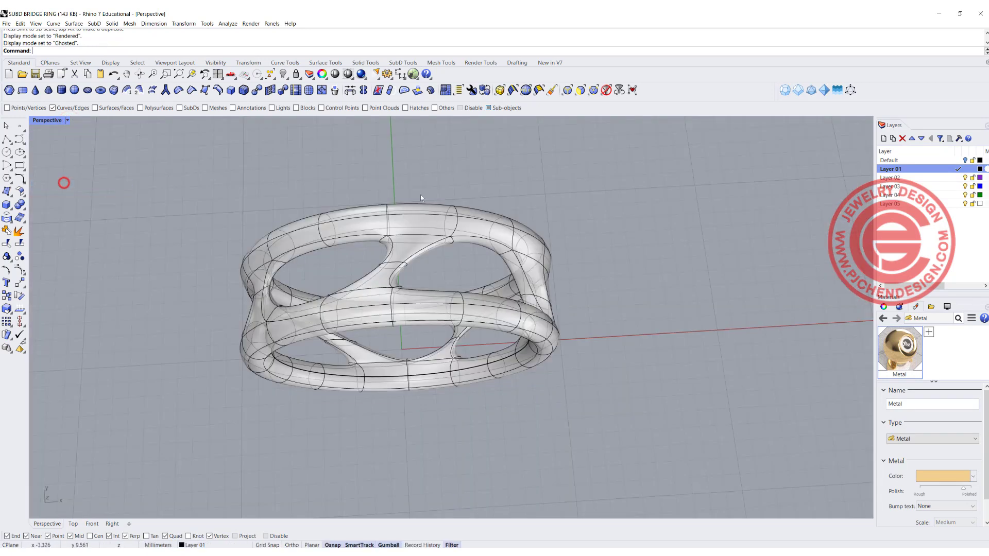
left_click_drag(421, 198, 435, 293)
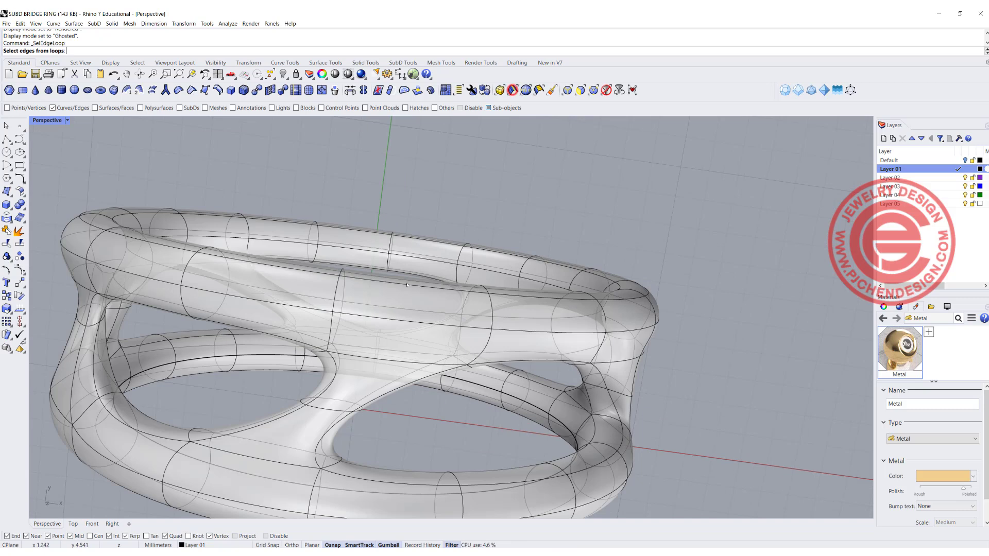
left_click(398, 249)
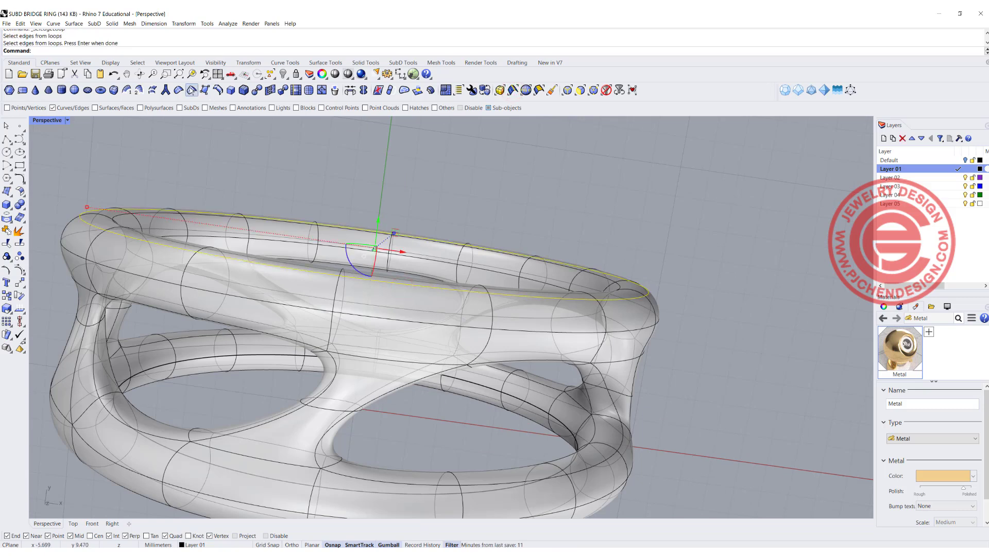
key("Enter")
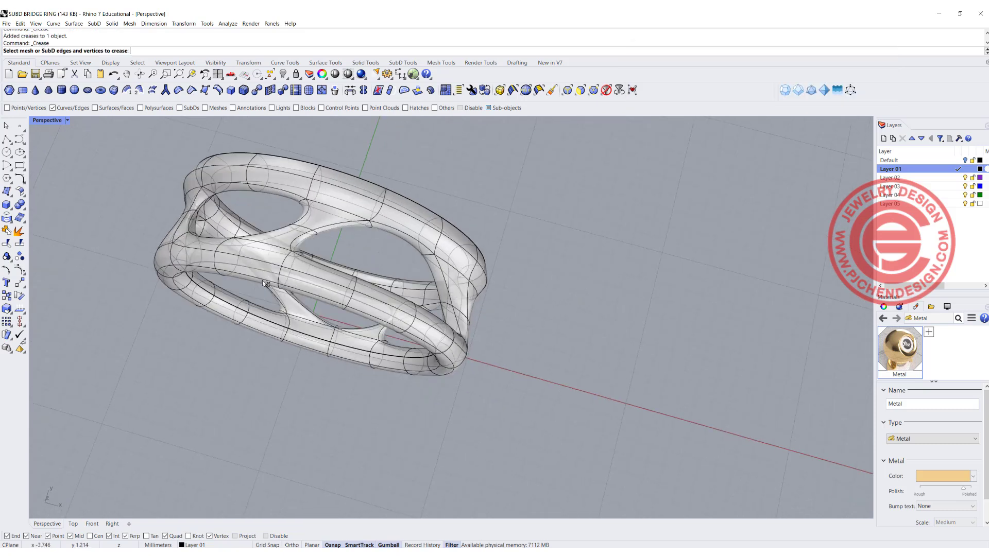
left_click(250, 277)
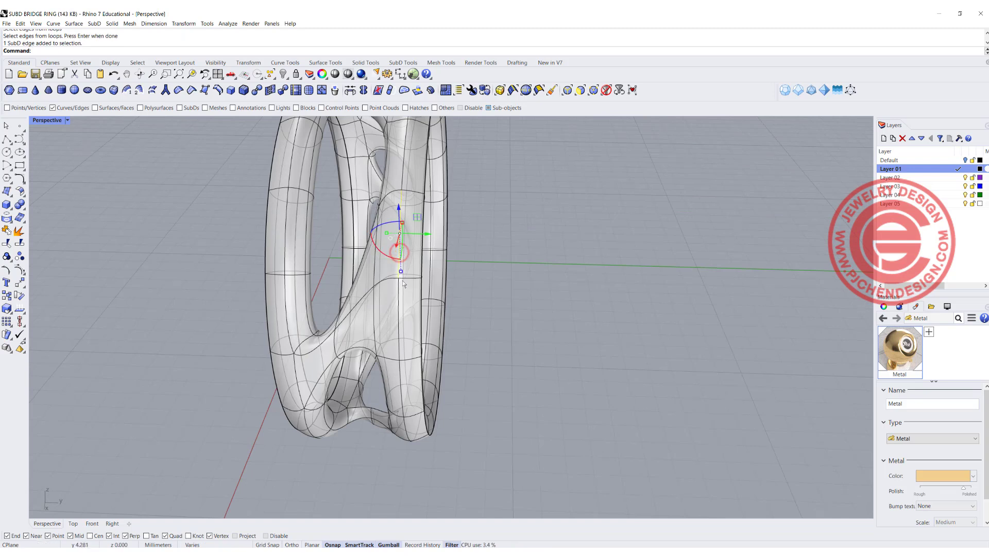
Step: Show the ring in Rendered display, orbit it, and convert the SubD band to NURBS
left_click(512, 90)
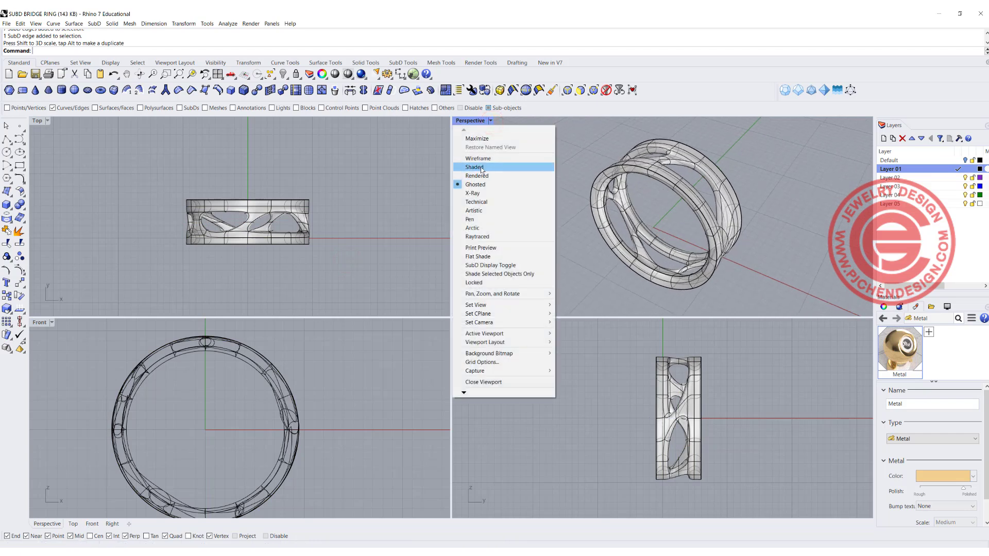
left_click(476, 176)
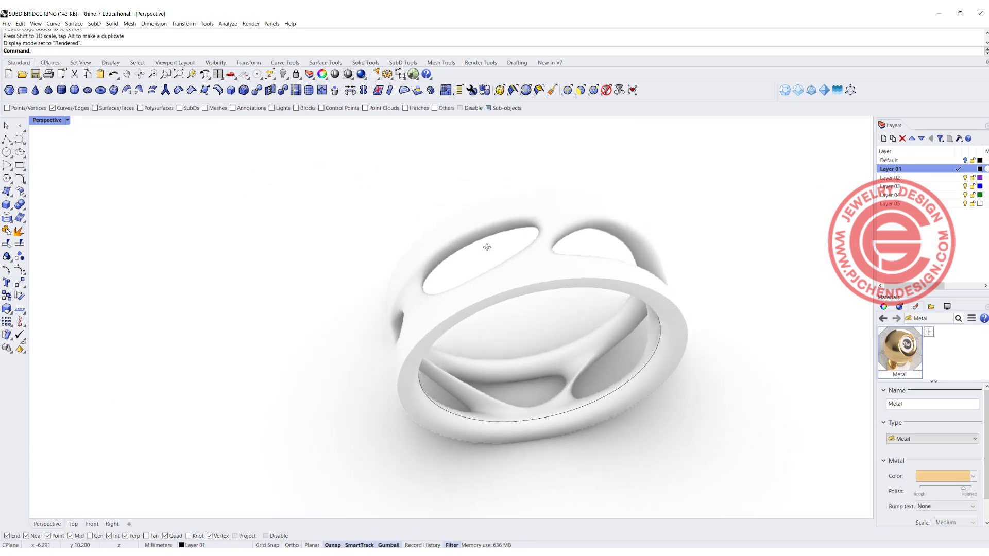
left_click_drag(485, 246, 443, 263)
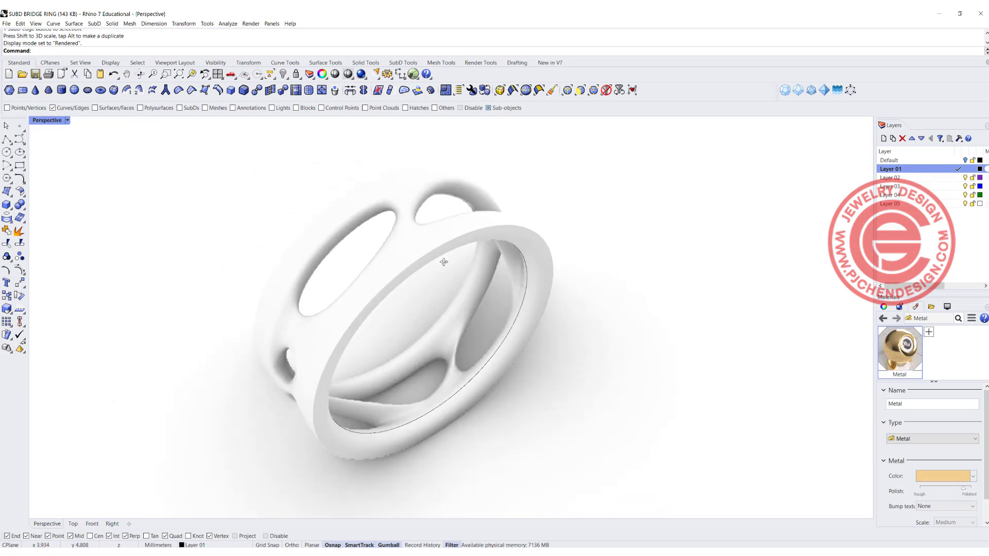
left_click_drag(444, 262, 295, 152)
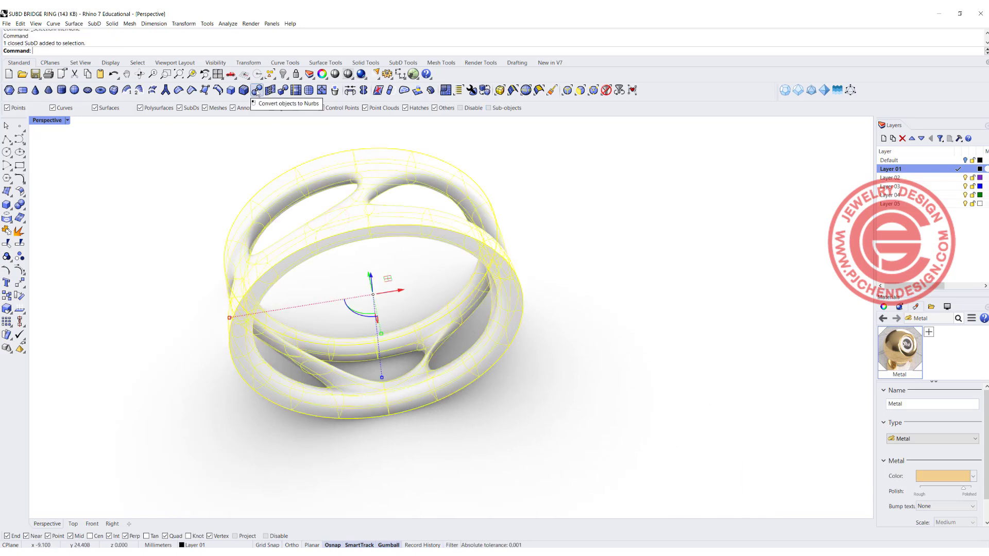
left_click(256, 90)
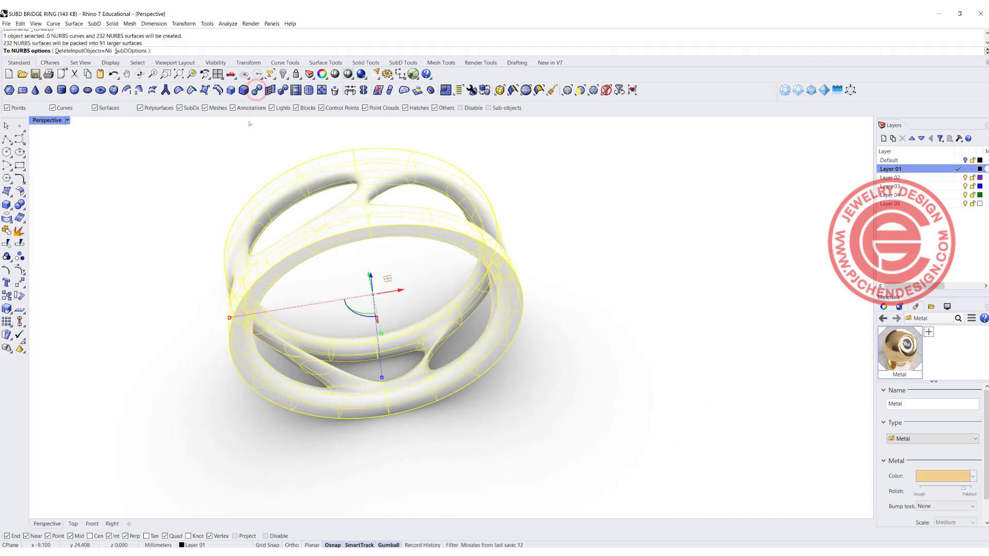